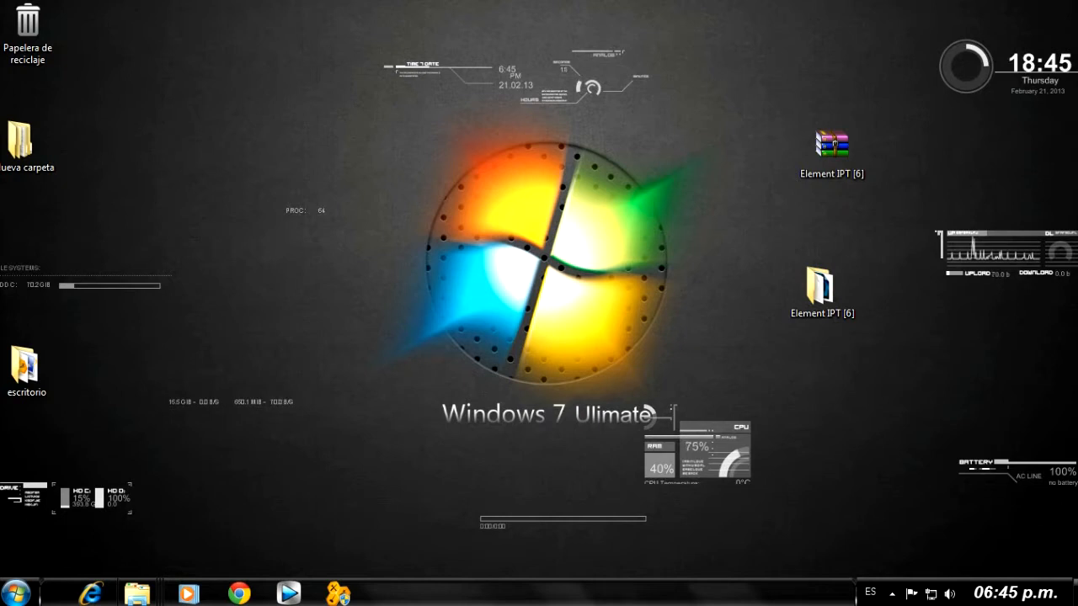
Open the Element IPT folder in Windows Explorer
click(821, 286)
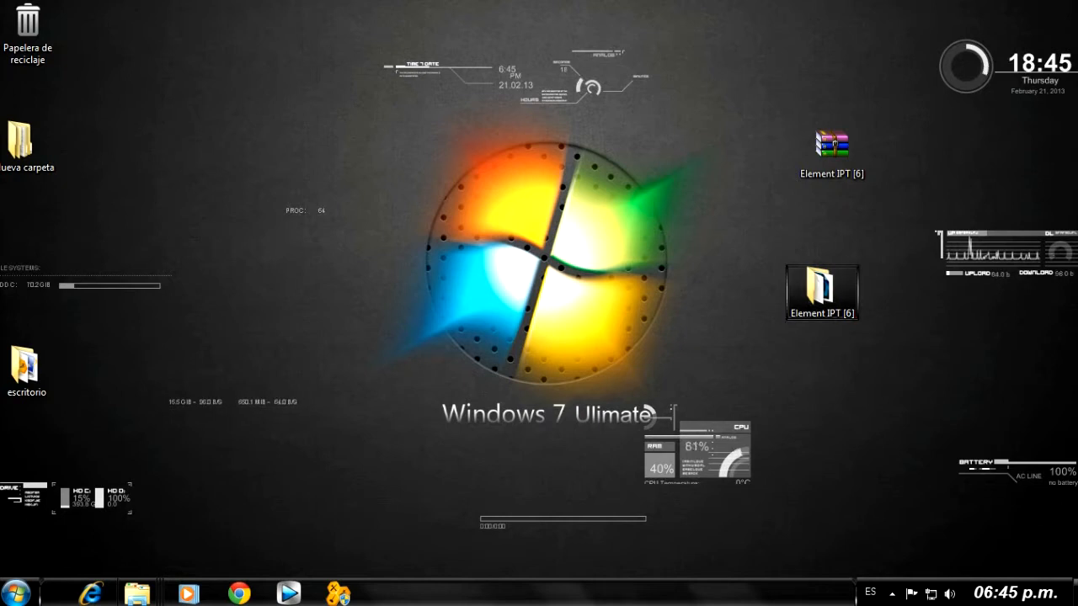
click(831, 153)
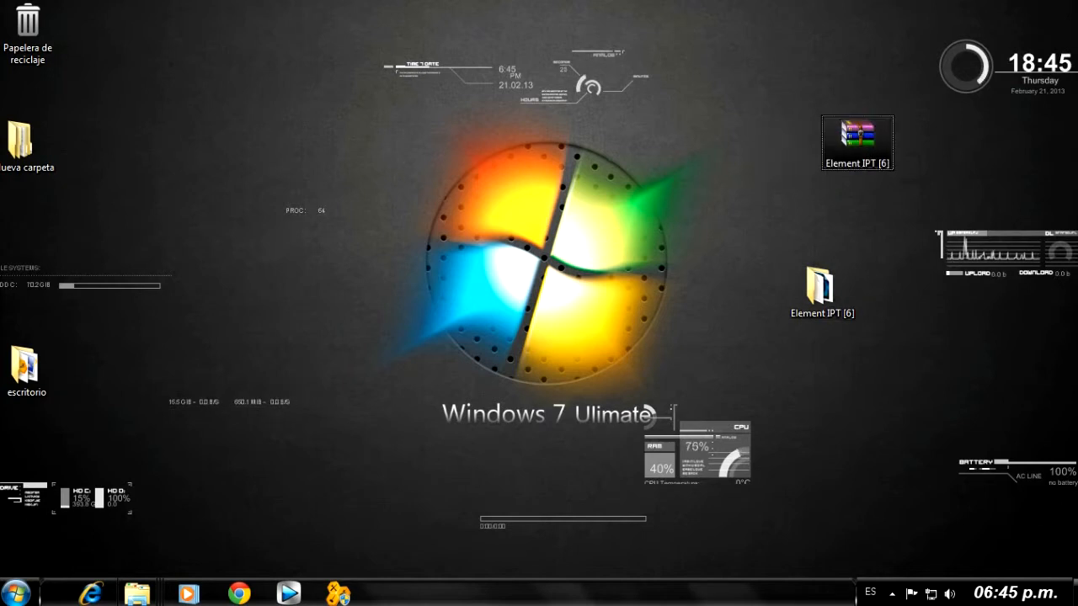
mouse_move(856, 143)
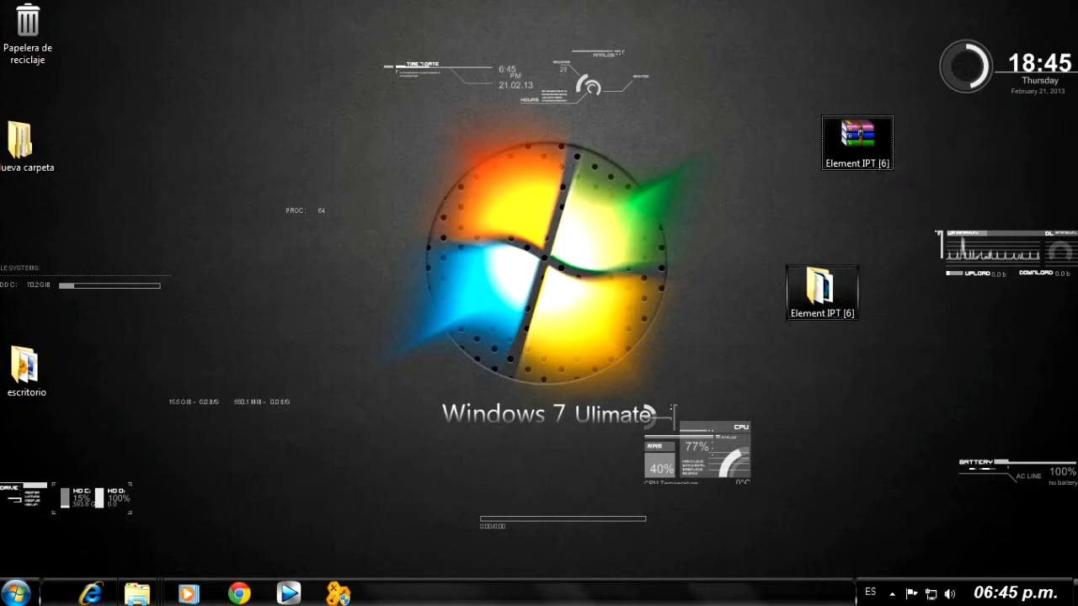
mouse_move(822, 292)
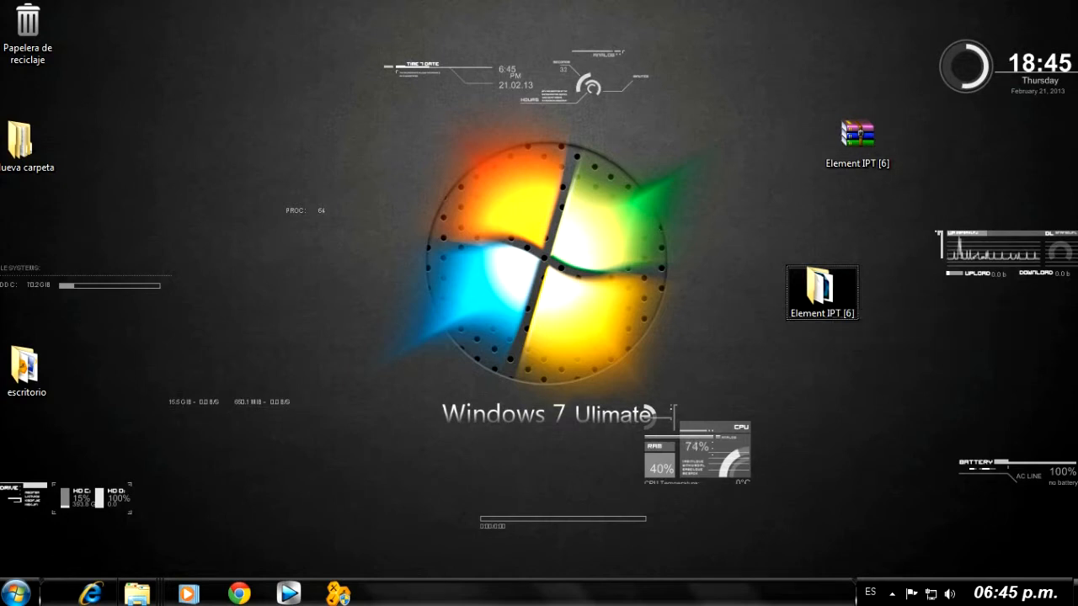
mouse_move(821, 292)
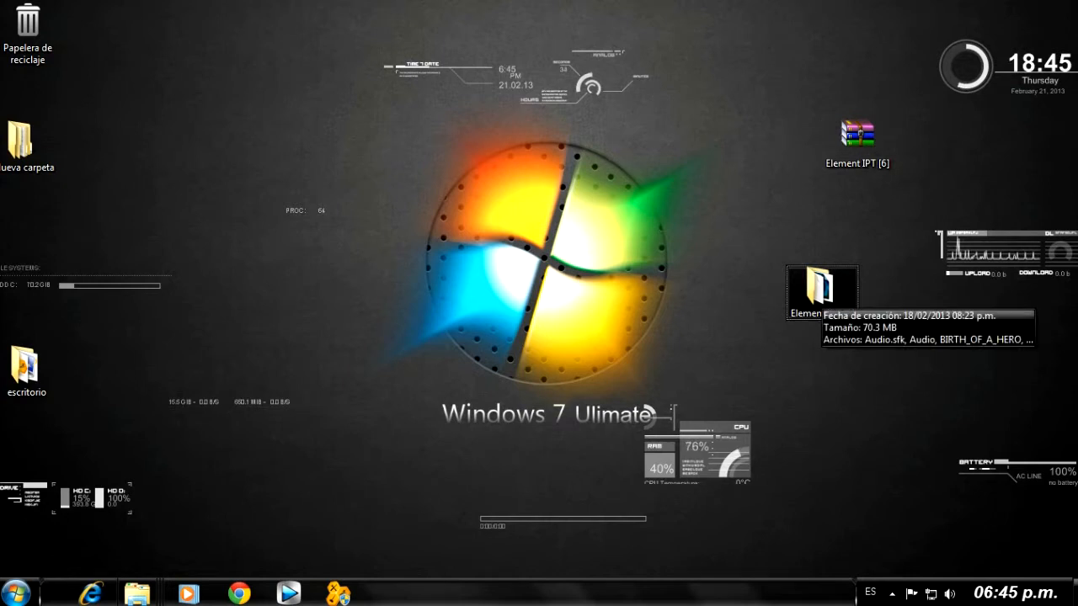
double_click(821, 290)
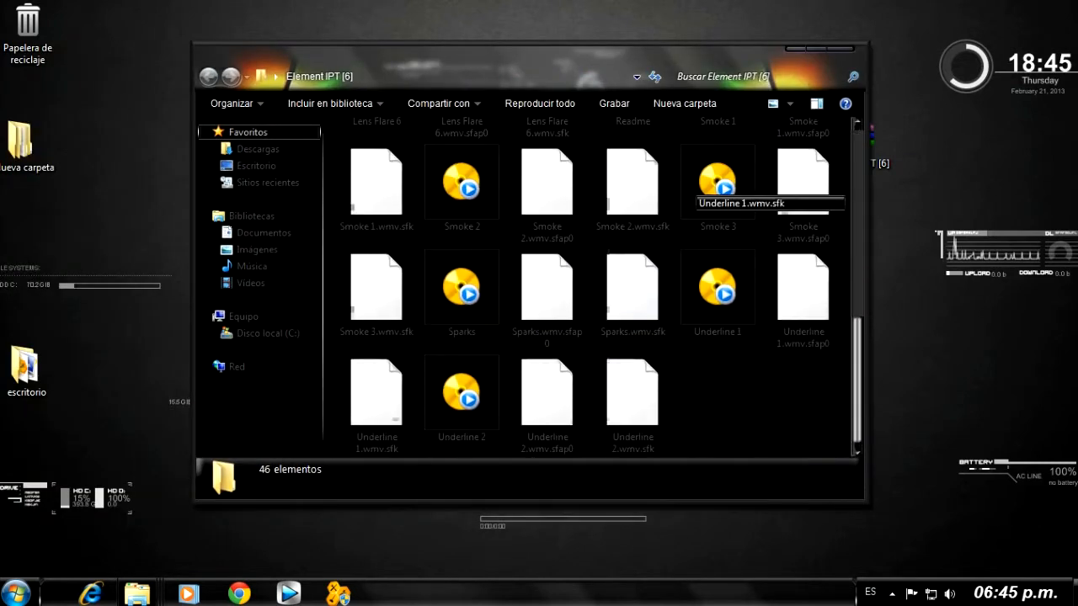
Browse the folder's files and open the Element Intro Promo Trailer project
scroll(up, 3)
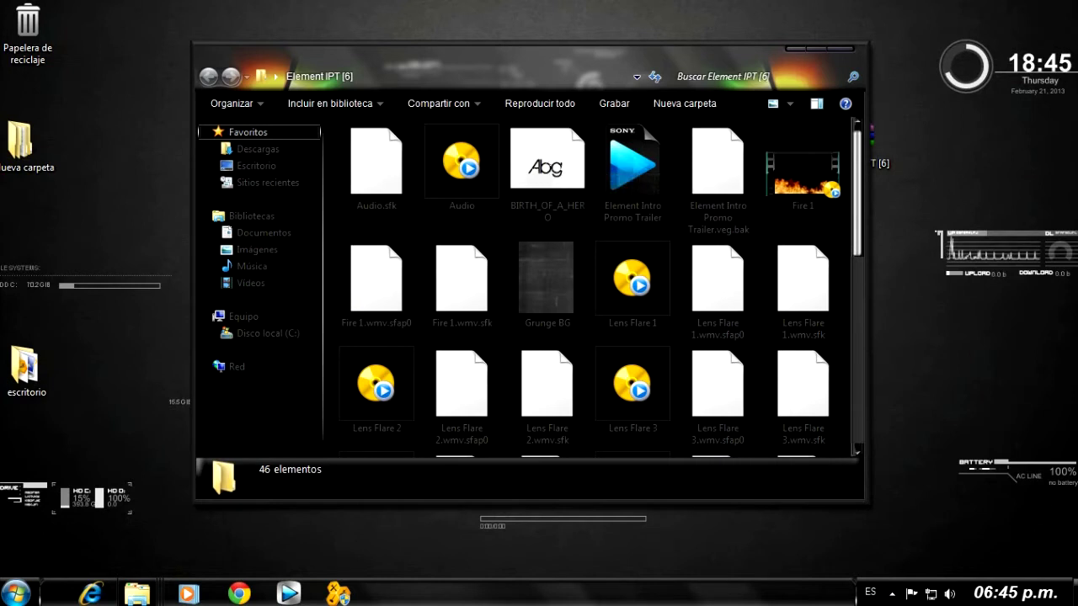
scroll(down, 3)
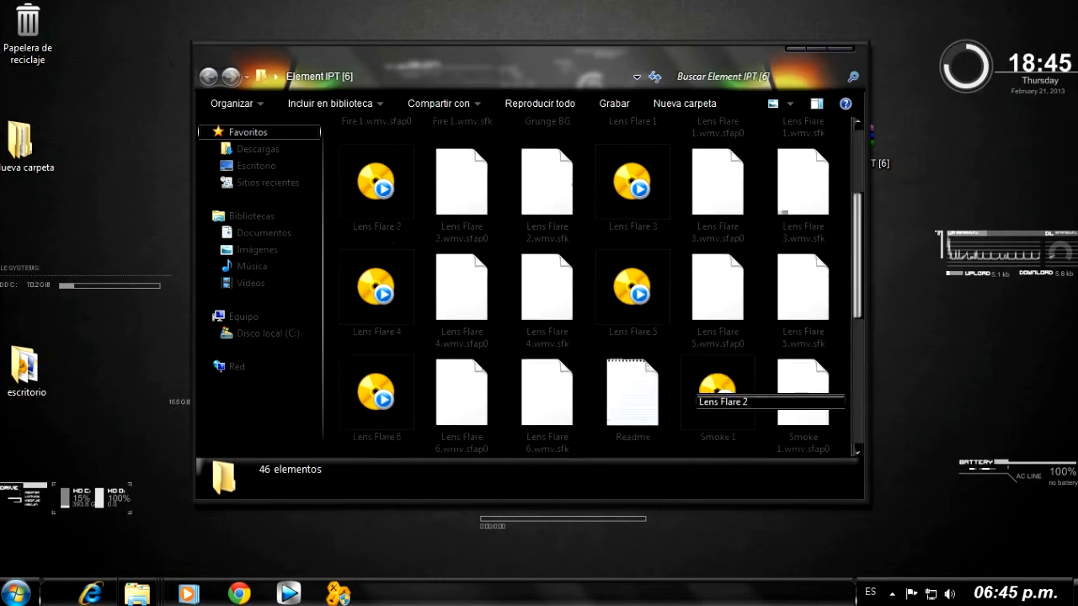
scroll(up, 3)
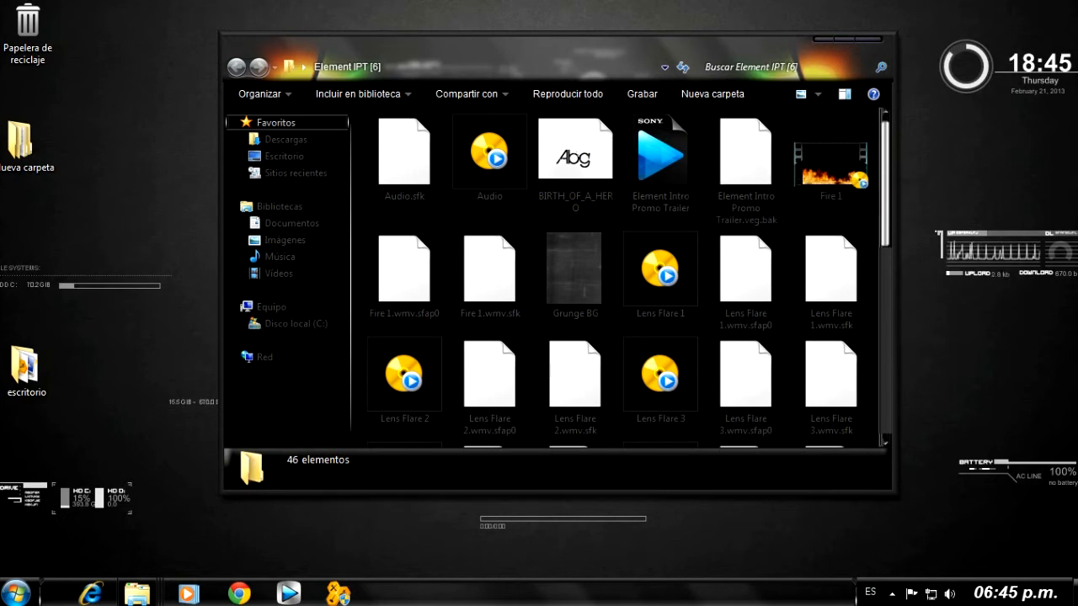
click(660, 151)
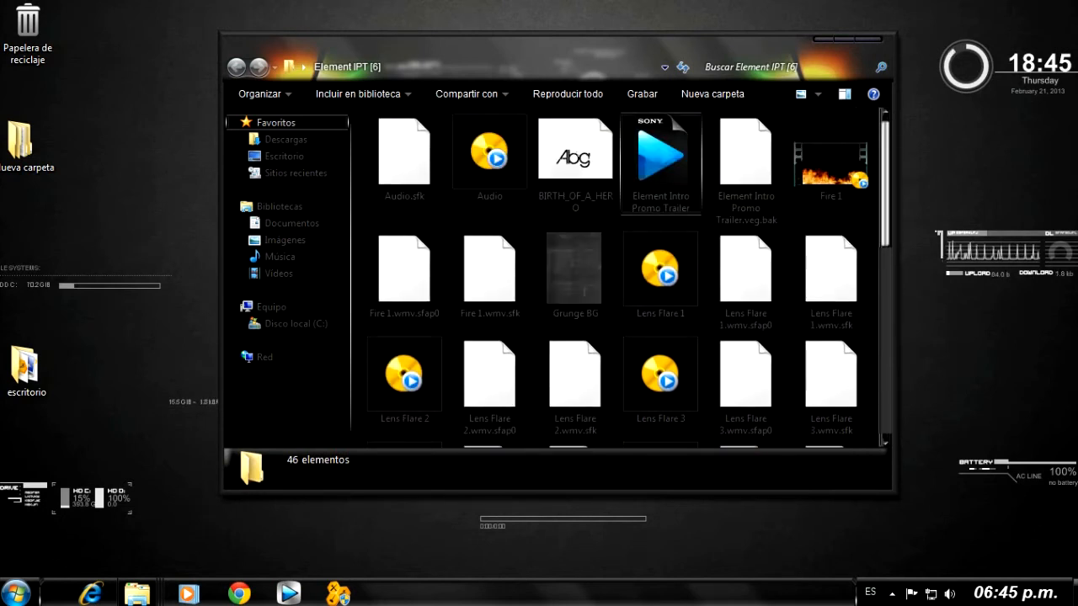
mouse_move(661, 151)
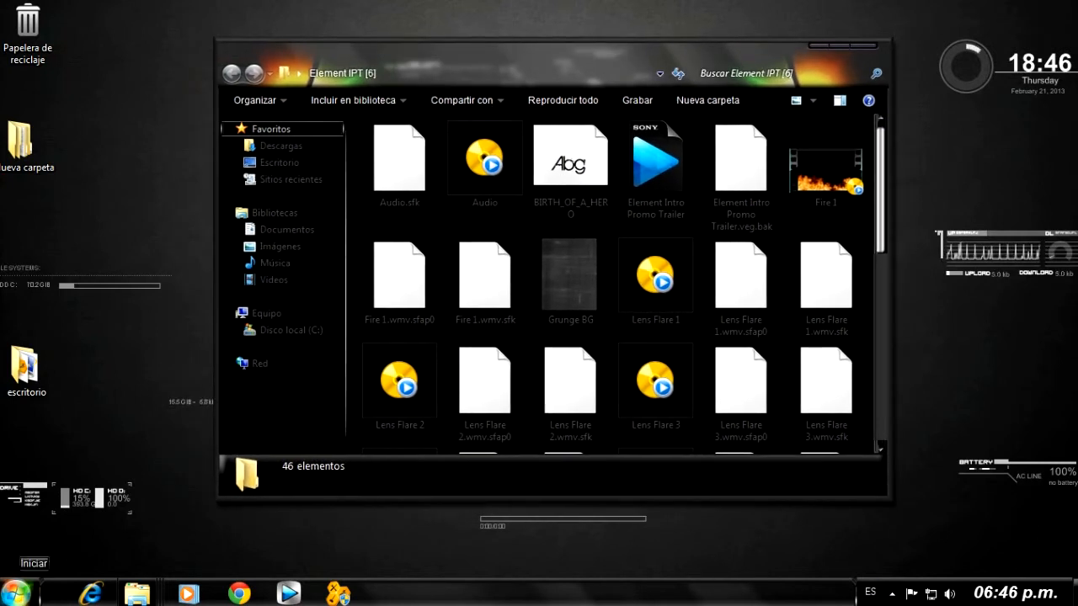
click(656, 157)
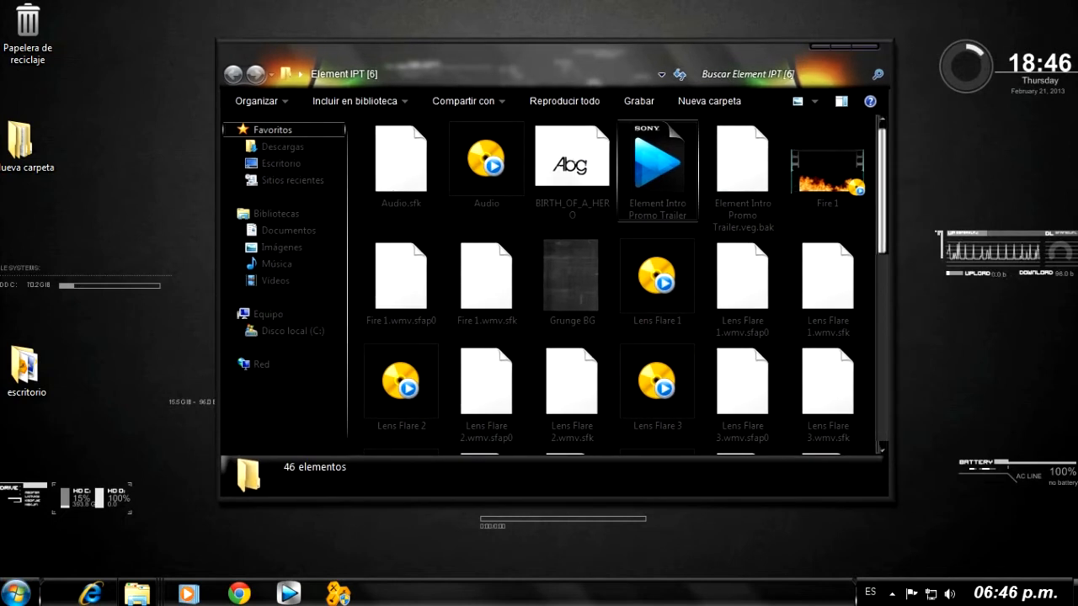
mouse_move(742, 156)
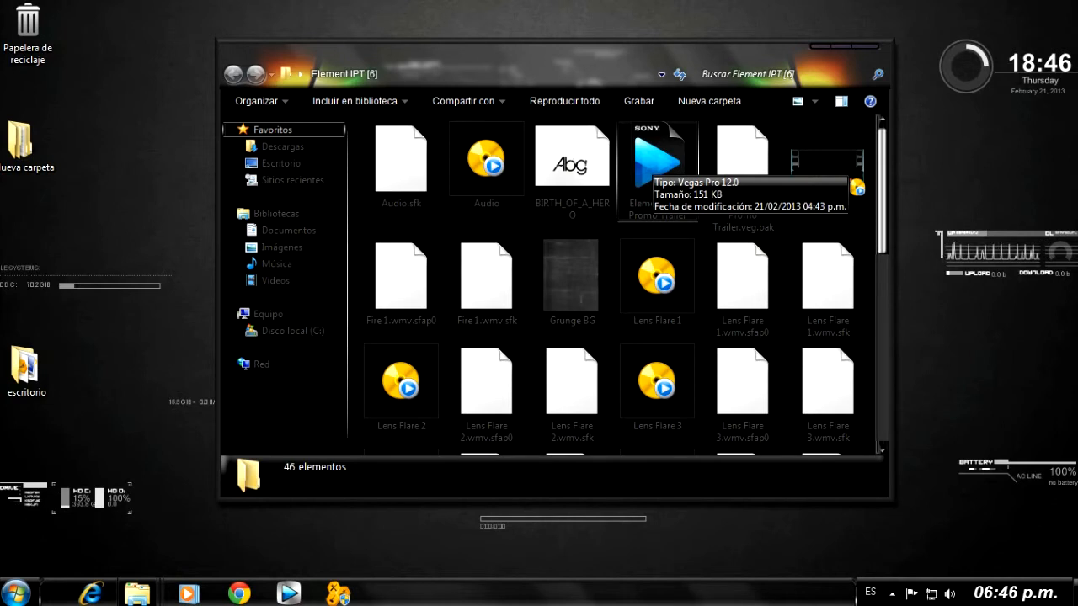
double_click(657, 160)
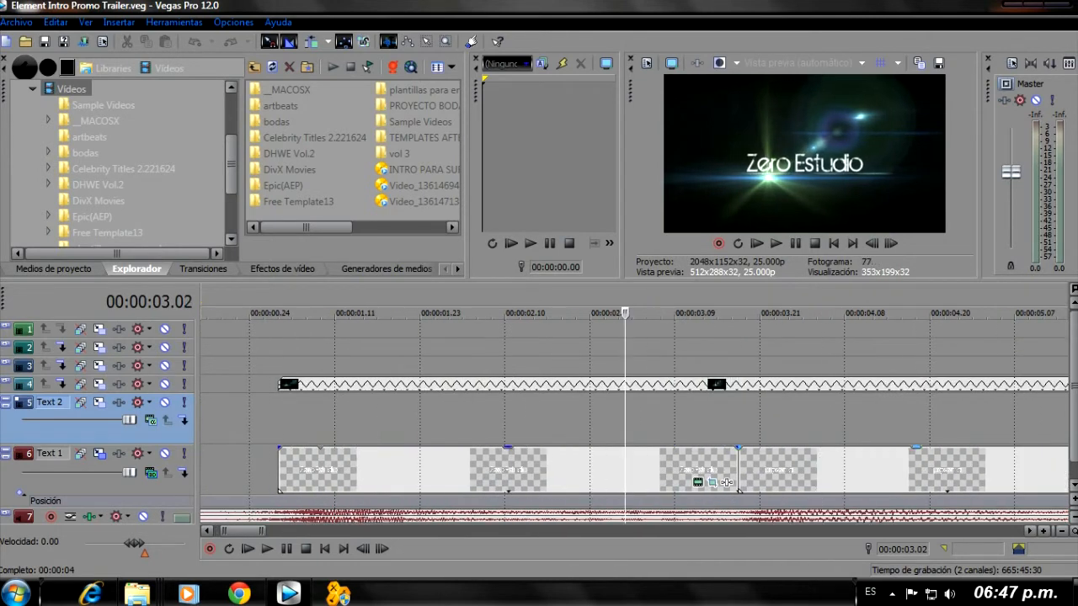
mouse_move(699, 481)
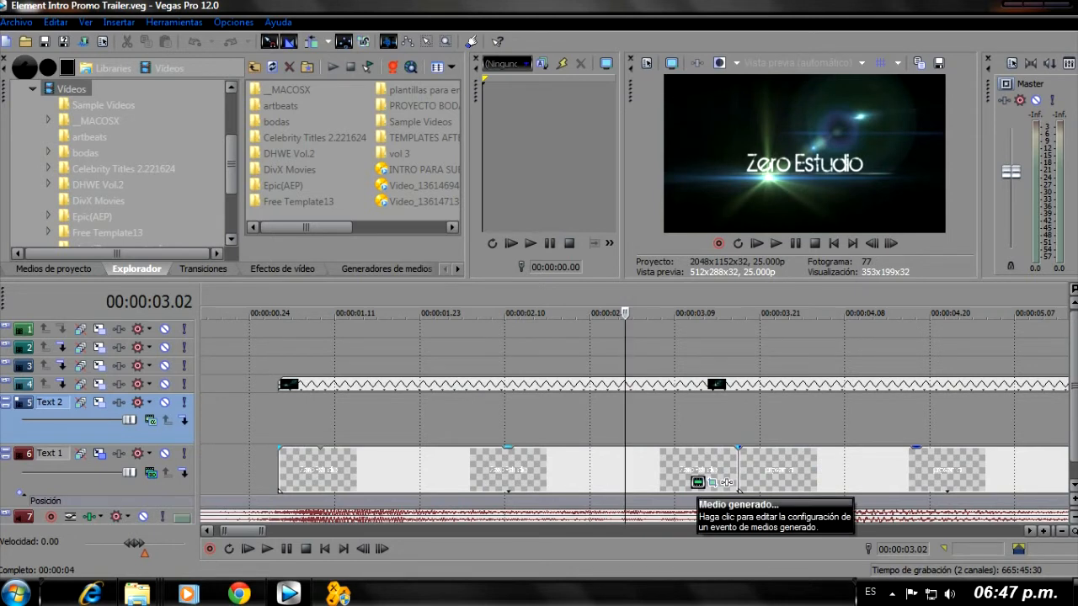
Bring up the Text 1 title event's text generator for editing
click(697, 483)
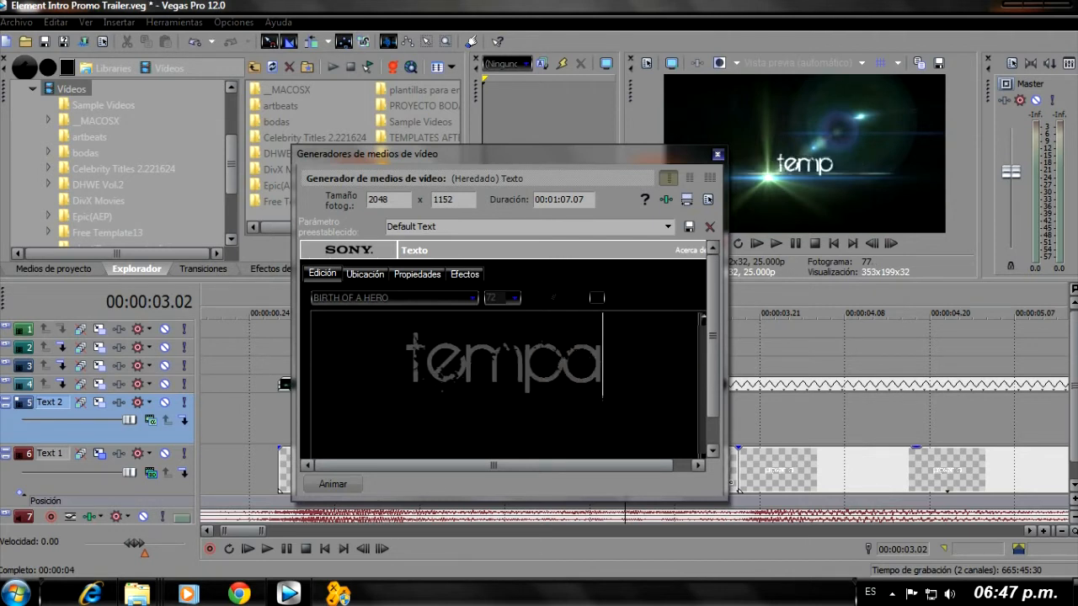
Make the title text read 'template' and close the Video Media Generators window
text(te)
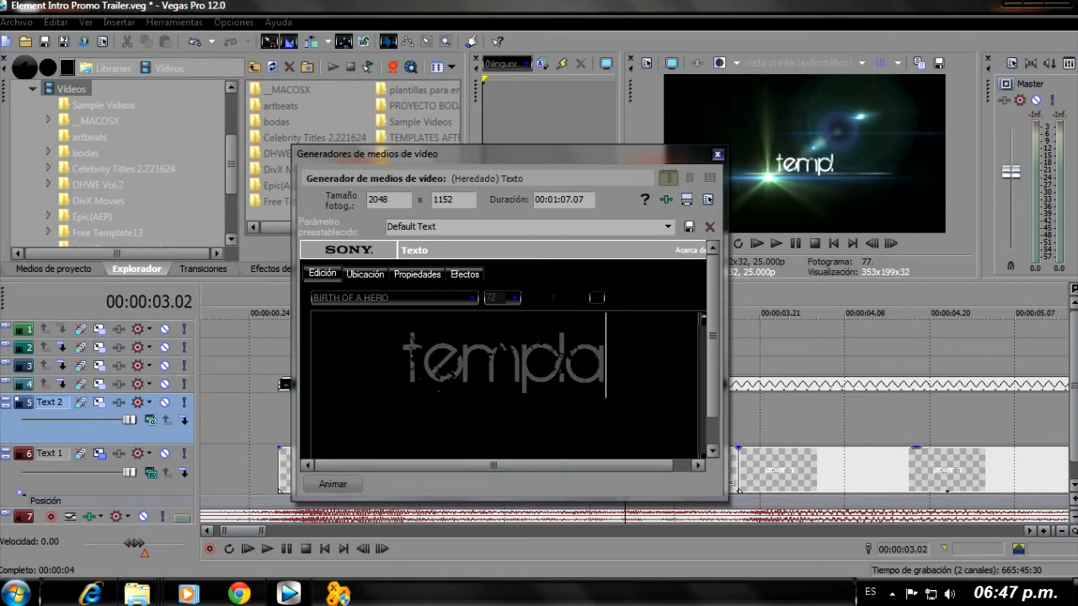
text(te)
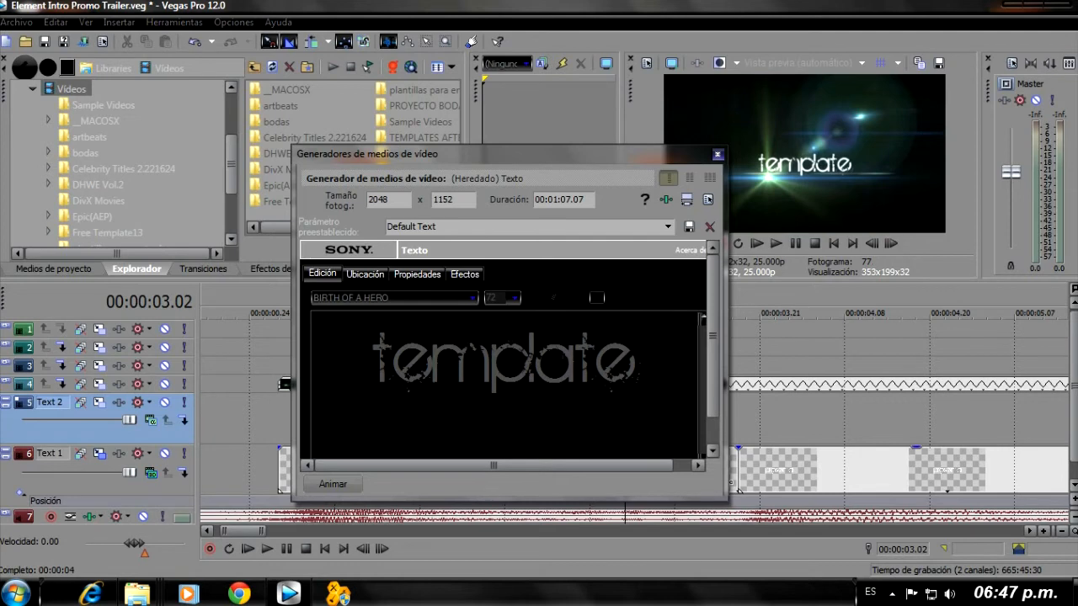
click(718, 154)
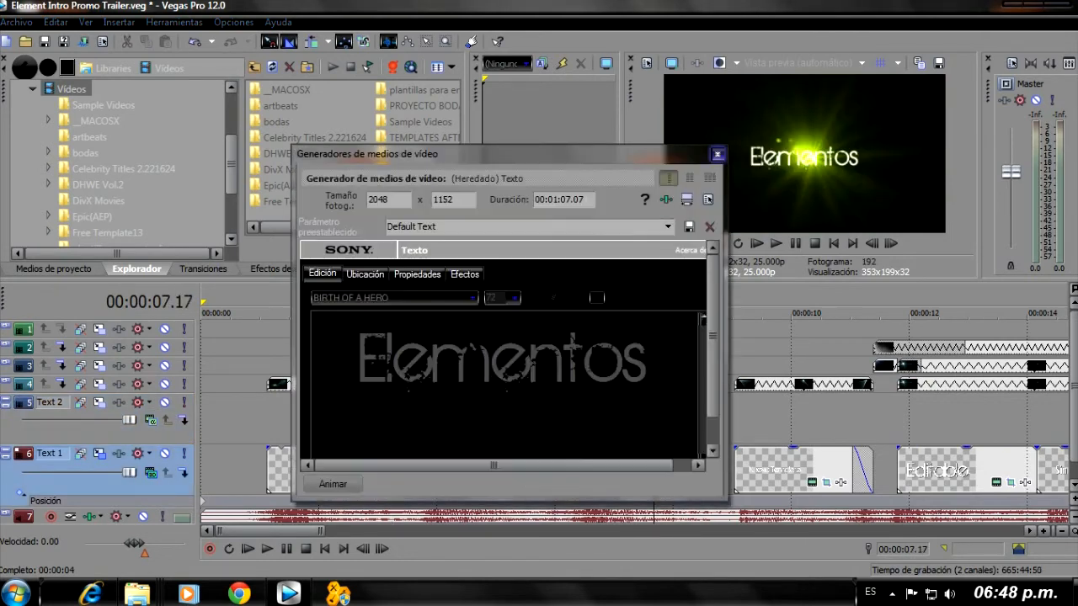
click(717, 154)
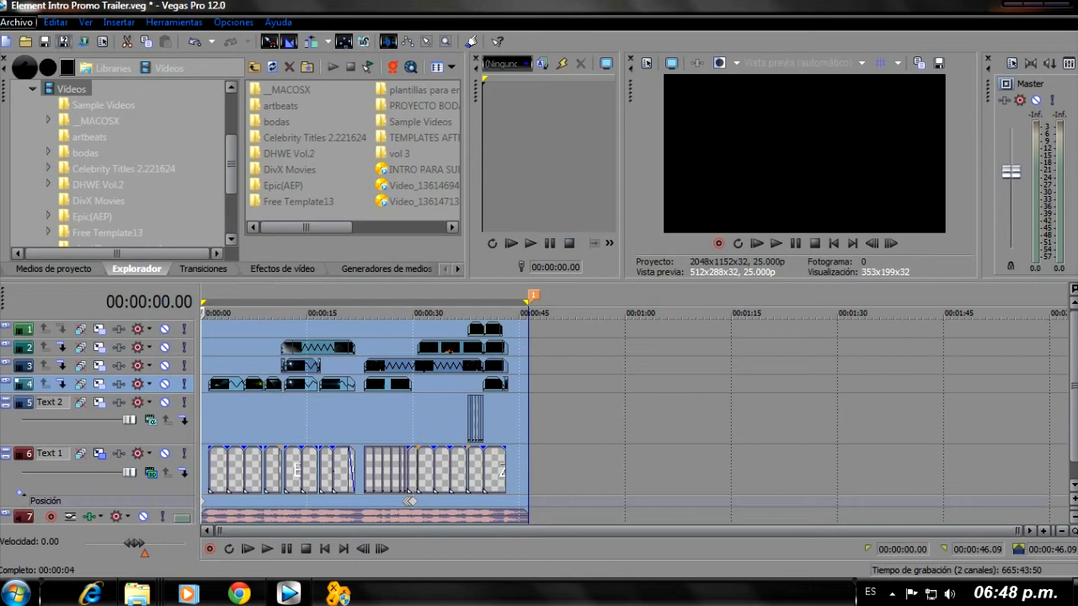
Choose Archivo > Renderizar como to bring up the Render As dialog
click(16, 22)
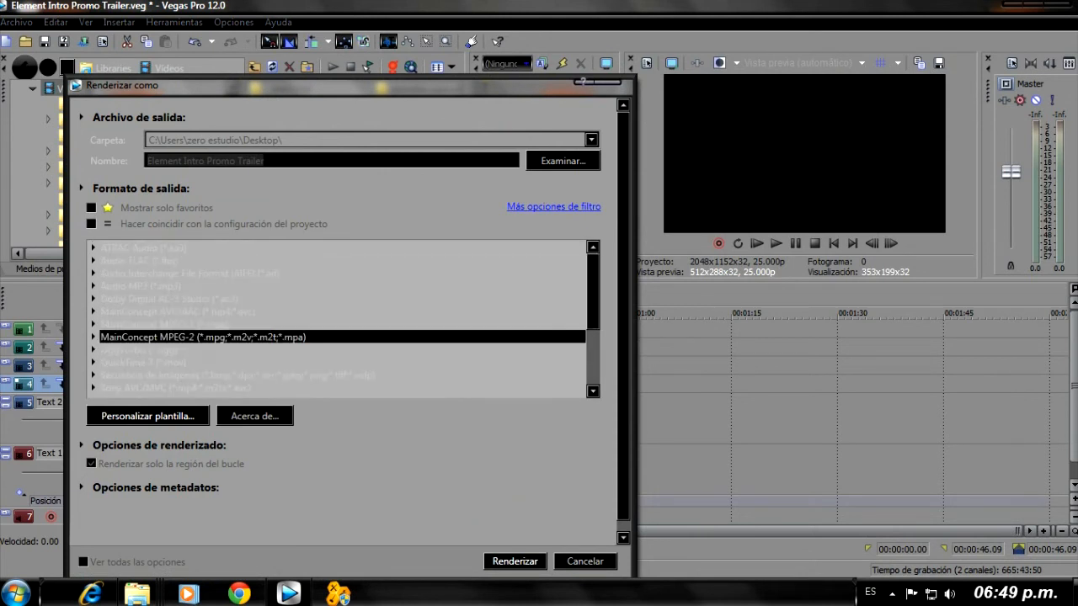
Select MainConcept MPEG-2 output with the HDV 720-30p template
scroll(down, 3)
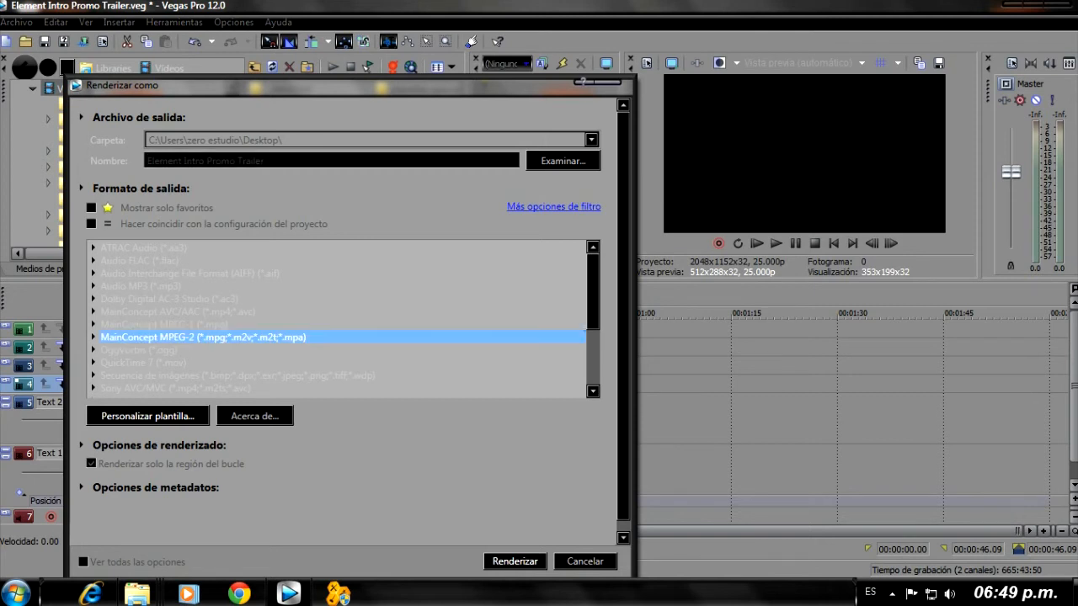
click(93, 337)
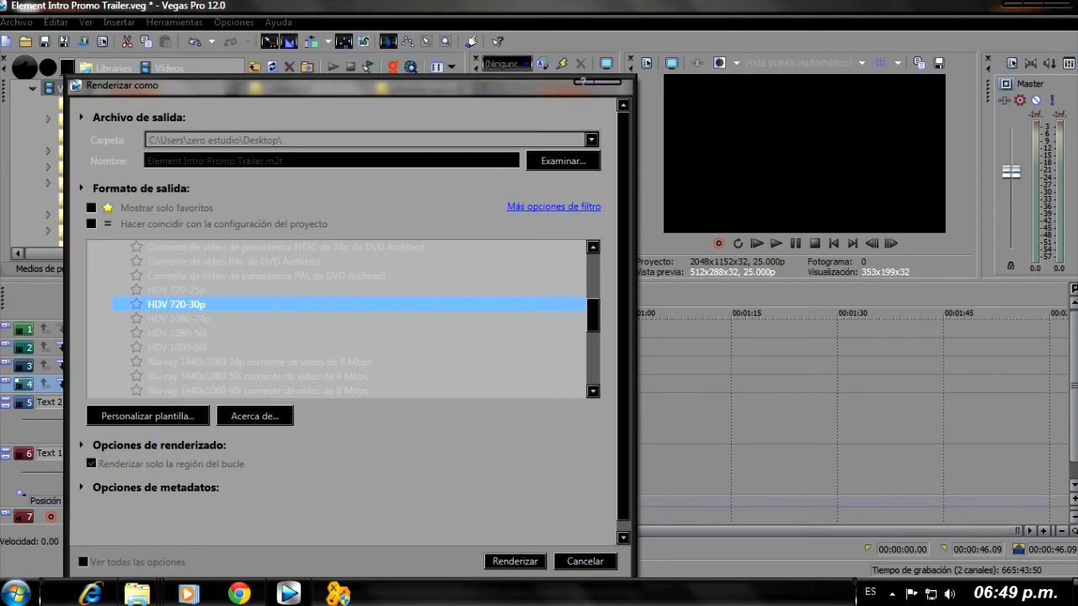
click(147, 416)
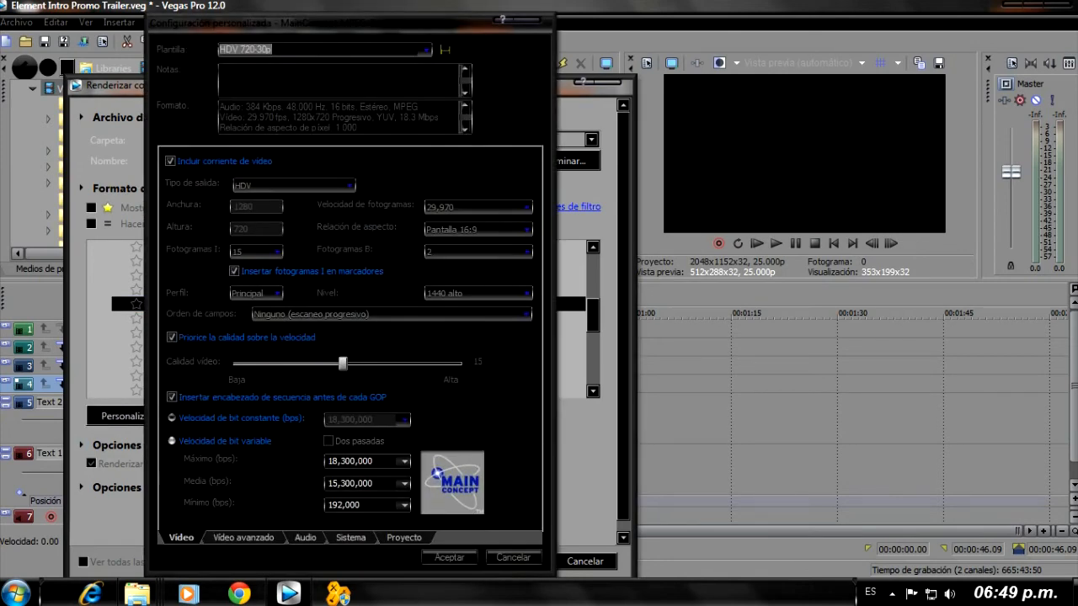
Set video quality to Alta (31), check the audio settings, and accept the custom template
drag(342, 362, 460, 362)
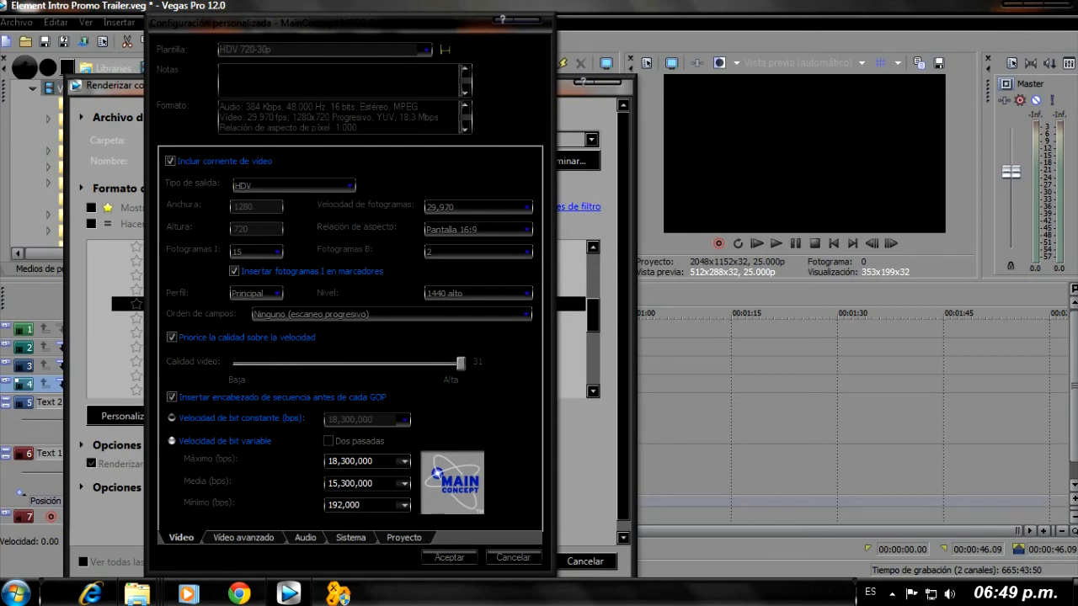
click(305, 538)
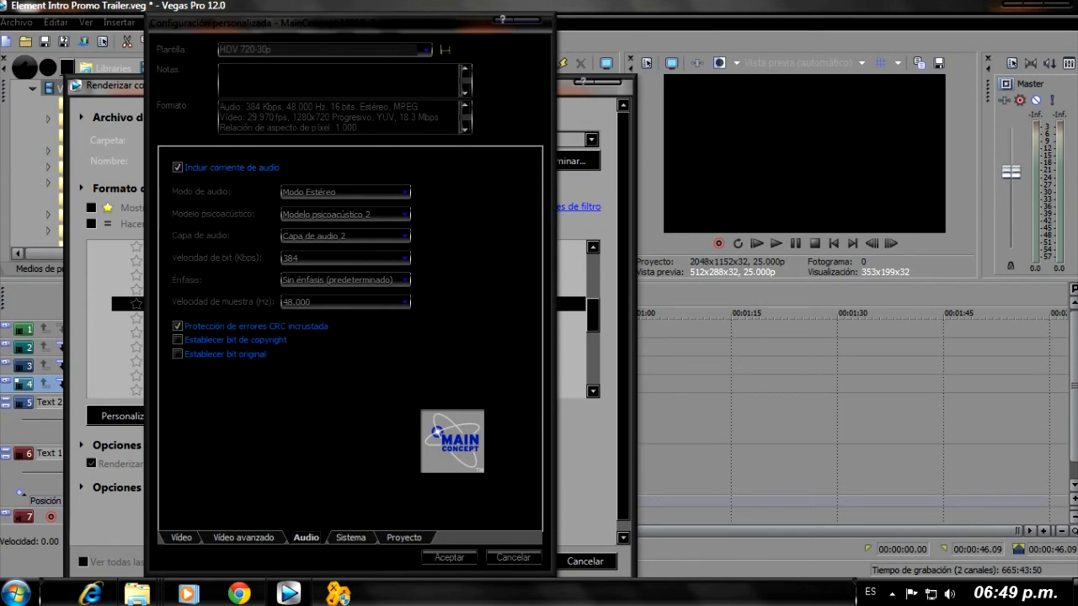
click(181, 537)
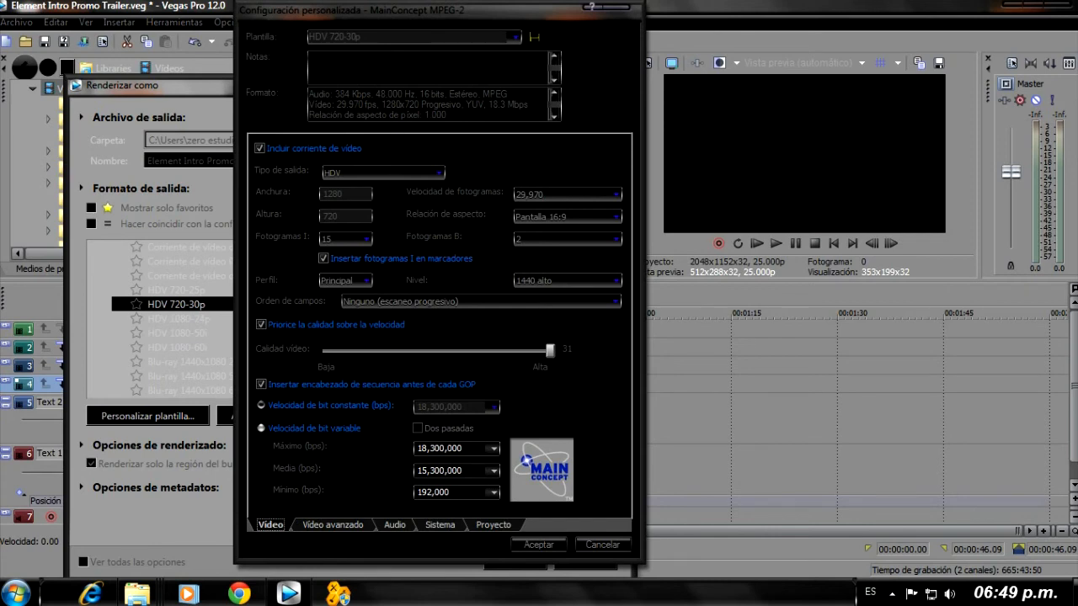
click(539, 545)
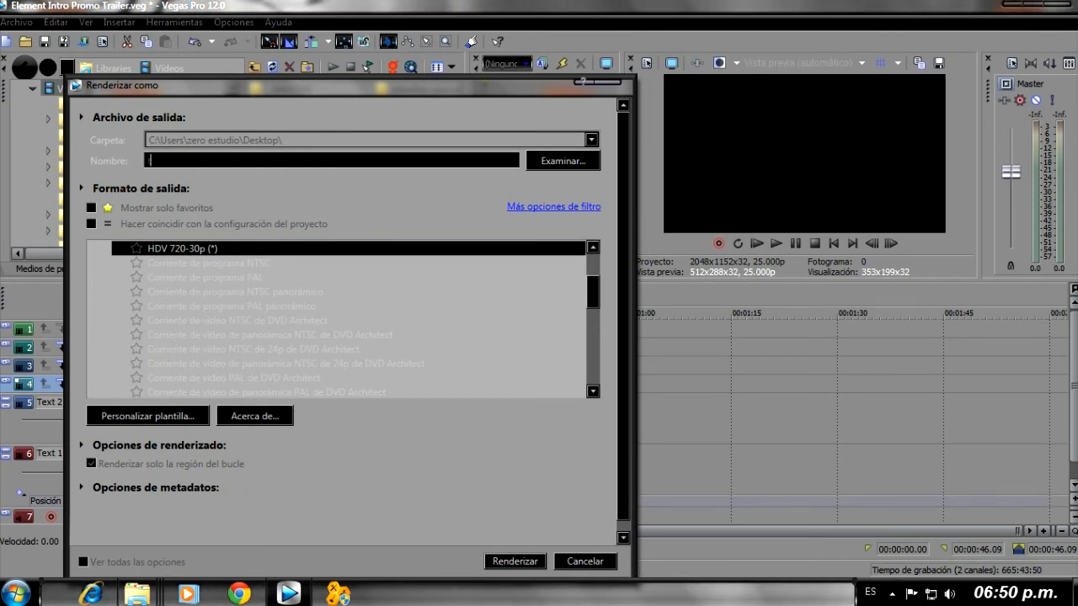
Name the output 'tutorial', save it to the Desktop, and start rendering
text(tutorial)
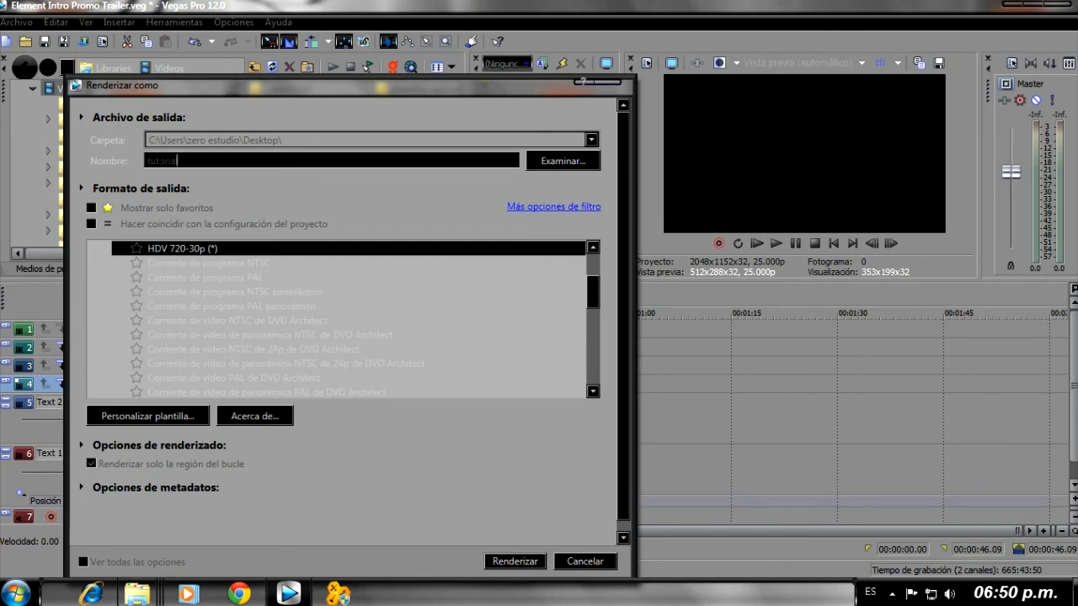
click(563, 161)
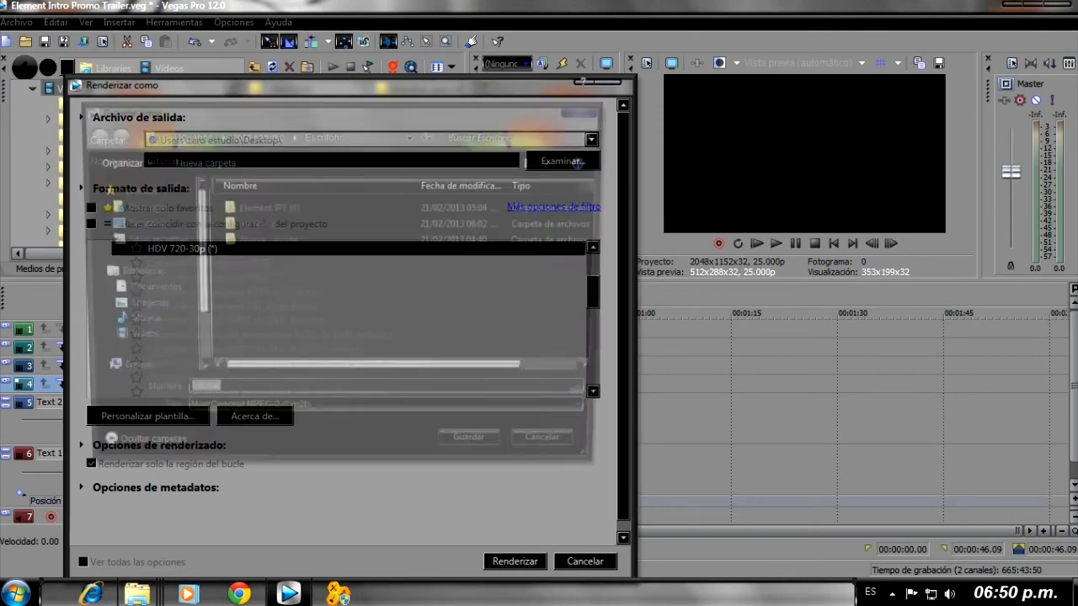
click(561, 161)
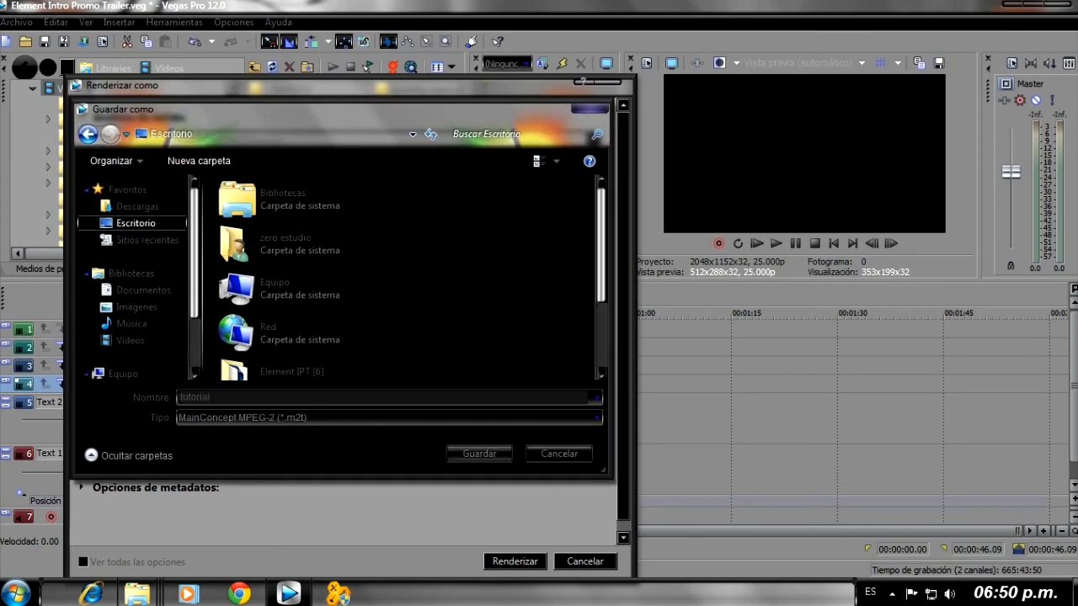
click(480, 453)
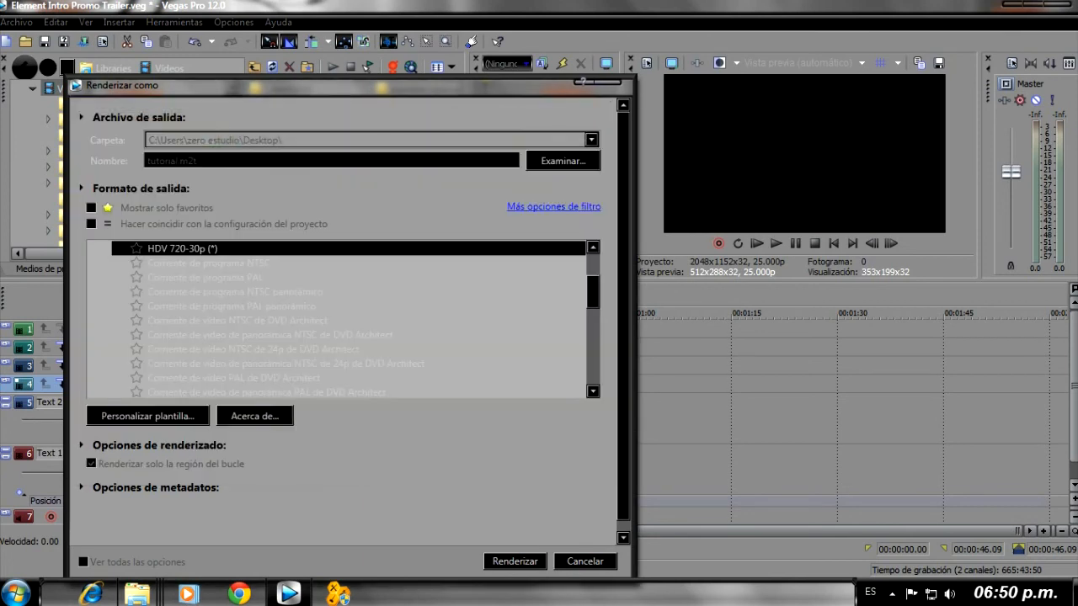
click(515, 561)
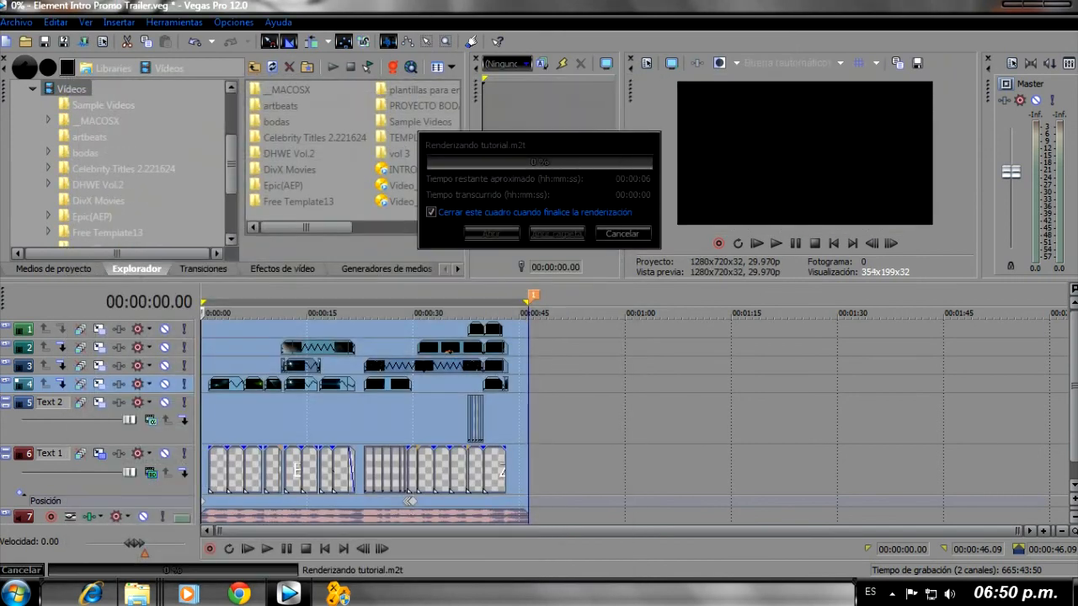